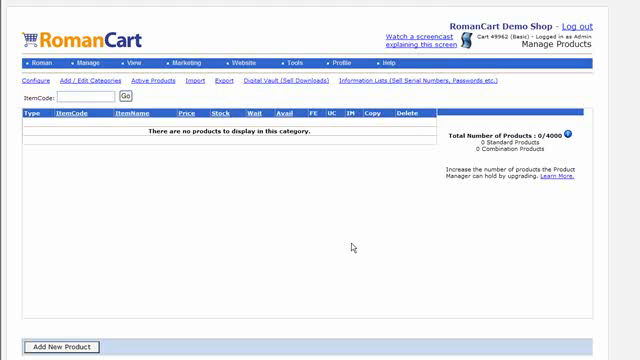
pyautogui.moveTo(340, 242)
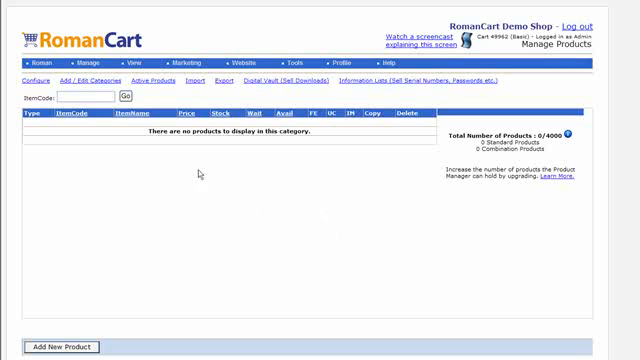
# - Create product 'A Great Product' with item code Product1 and price 5.99
pyautogui.click(88, 60)
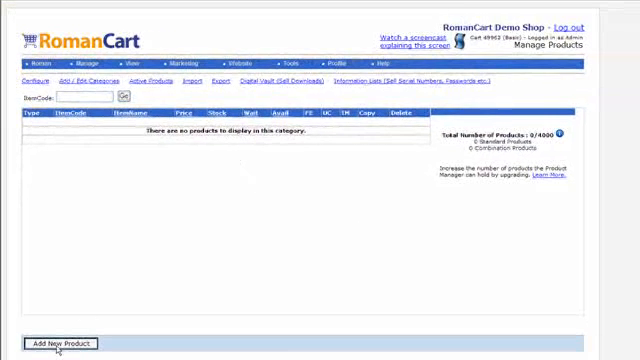
pyautogui.click(62, 344)
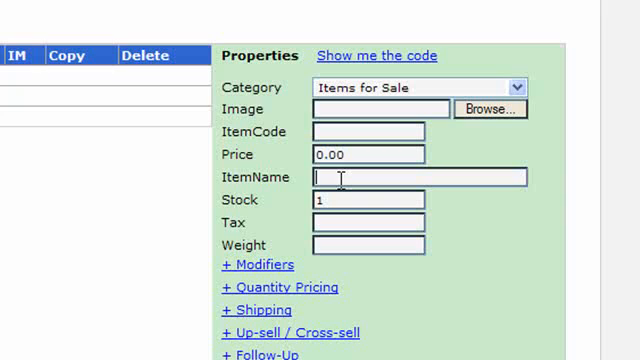
pyautogui.write('A G')
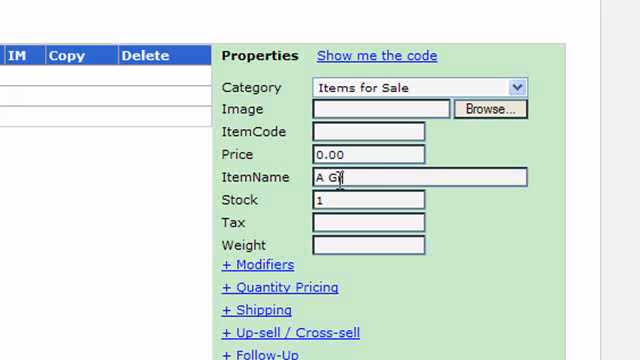
pyautogui.write('reat Product')
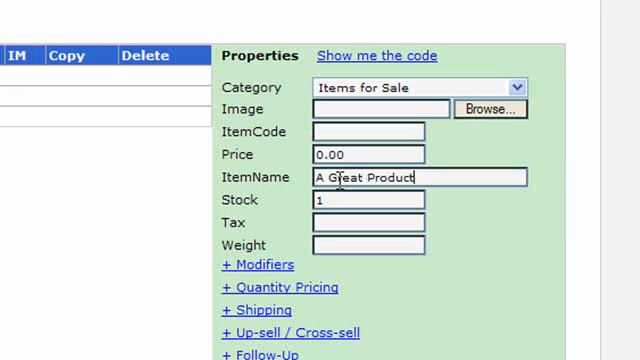
pyautogui.write('5')
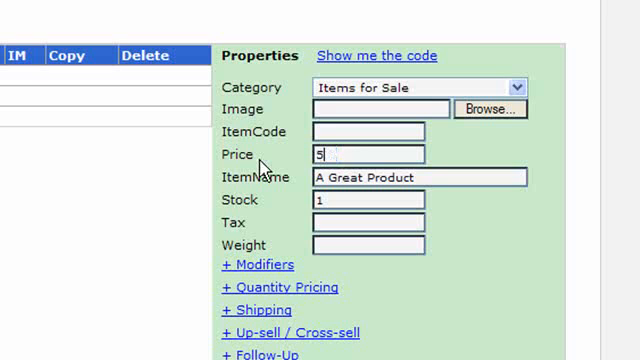
pyautogui.write('.99')
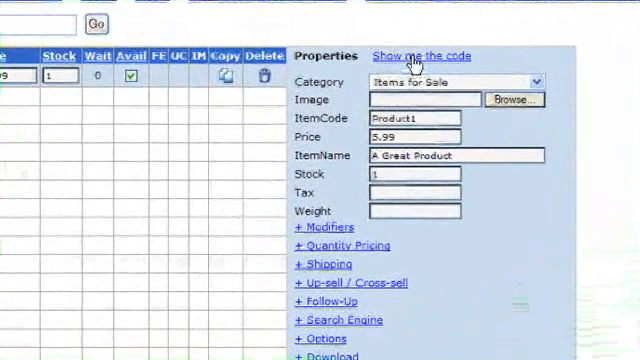
# - Show the generated website code (Add to Basket form and hyperlink) for the product
pyautogui.click(420, 56)
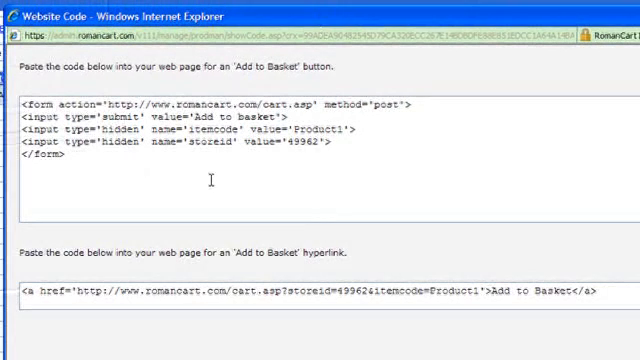
pyautogui.moveTo(204, 330)
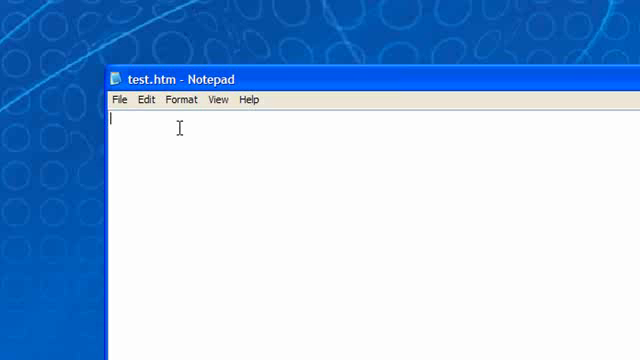
# - Paste the Add to Basket form code into test.htm in Notepad and save it
pyautogui.write("<form action='http://www.romancart.com/cart.asp' method='post'>")
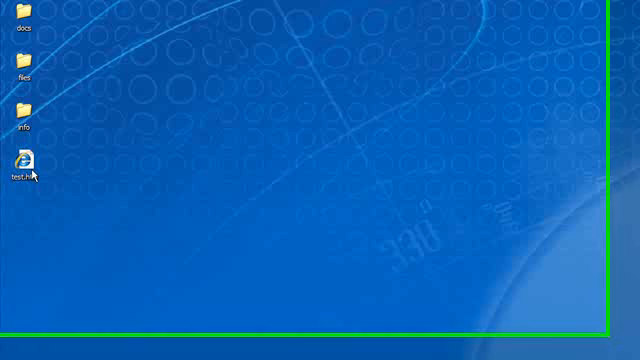
pyautogui.moveTo(304, 206)
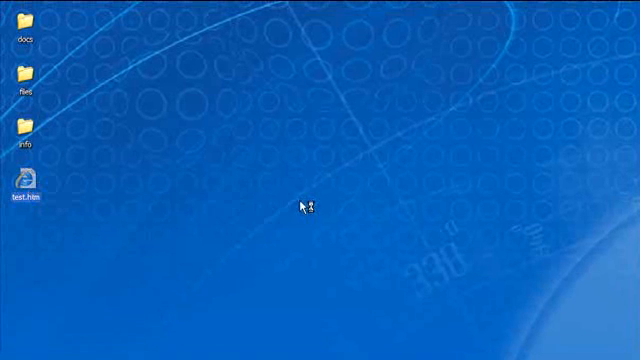
# - Launch test.htm and add A Great Product (£5.99) to the basket, then check out
pyautogui.doubleClick(28, 184)
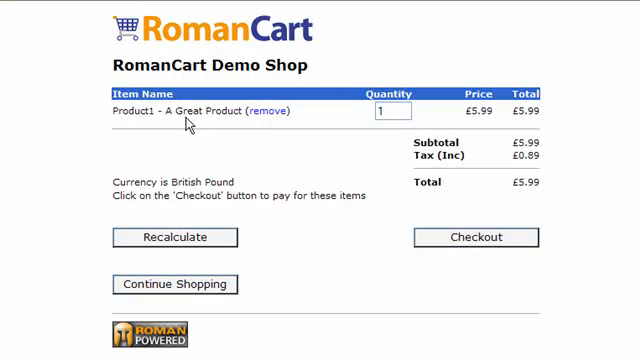
pyautogui.moveTo(50, 90)
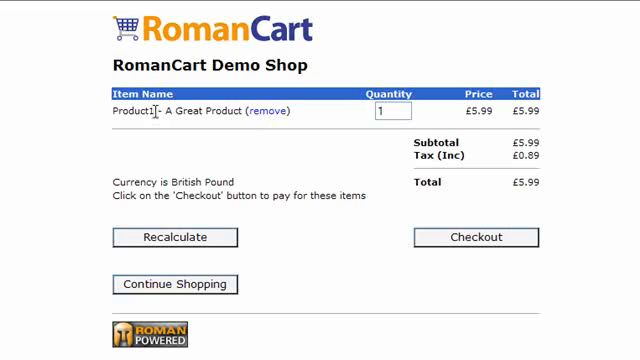
pyautogui.moveTo(278, 162)
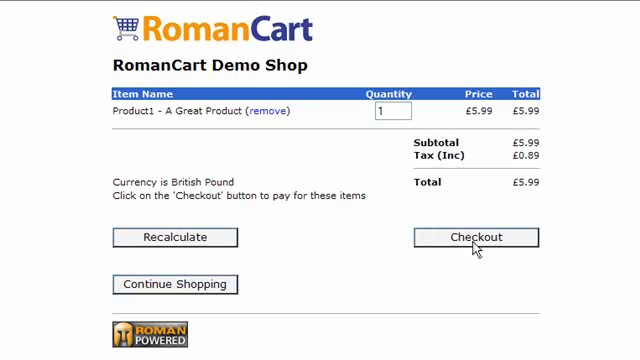
pyautogui.click(476, 236)
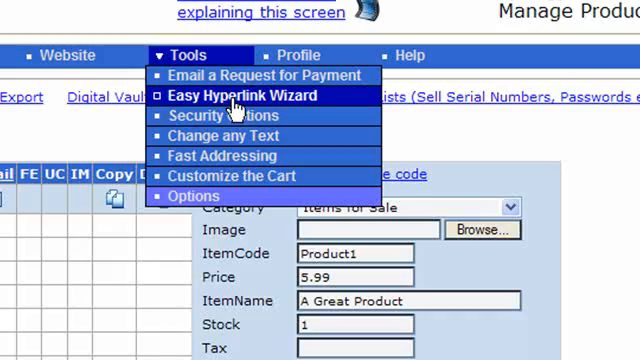
# - Open Tools > Easy Hyperlink Wizard from the admin menu
pyautogui.click(232, 96)
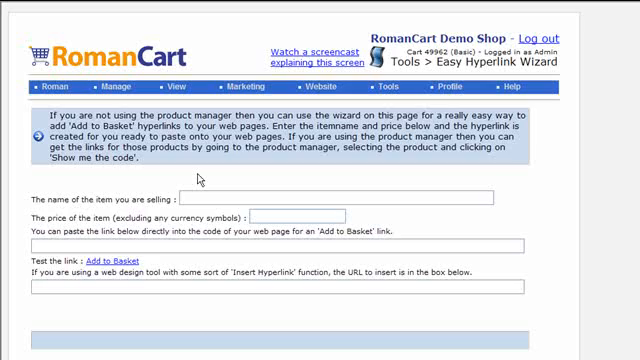
pyautogui.moveTo(84, 218)
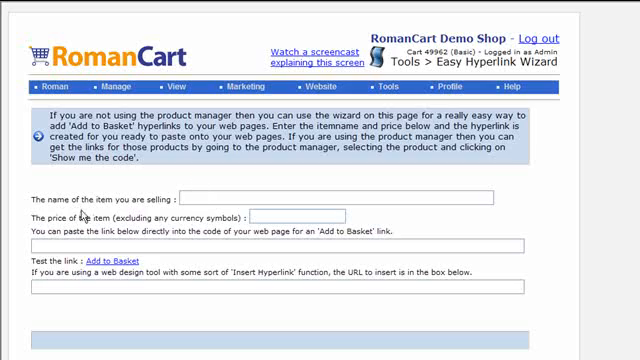
# - Enter item name A Great Product and price 5.99 to generate the hyperlink code
pyautogui.write('A Great Product')
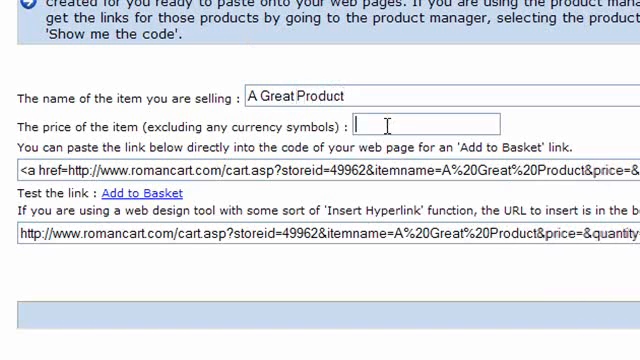
pyautogui.write('5.99')
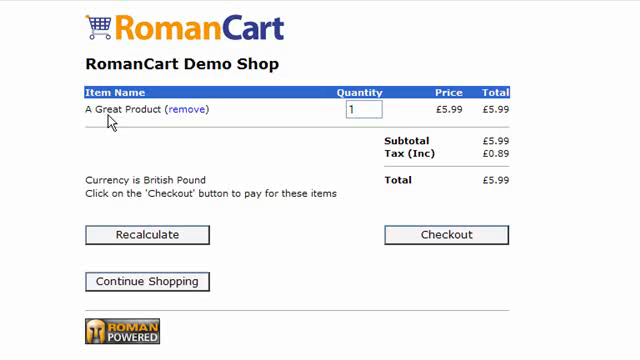
pyautogui.moveTo(118, 110)
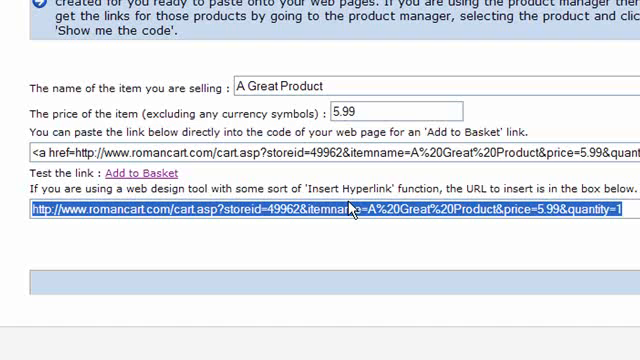
pyautogui.moveTo(380, 210)
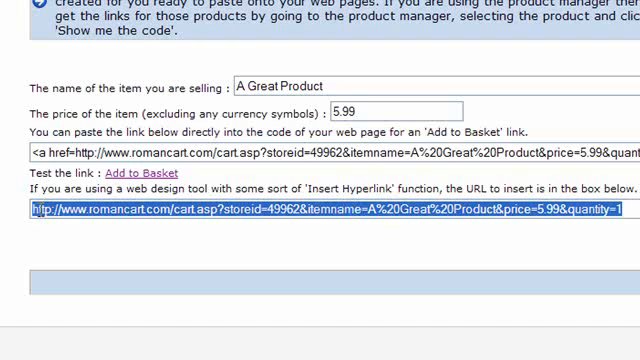
pyautogui.click(150, 214)
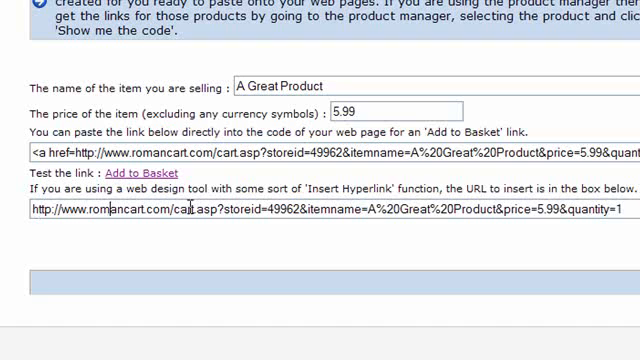